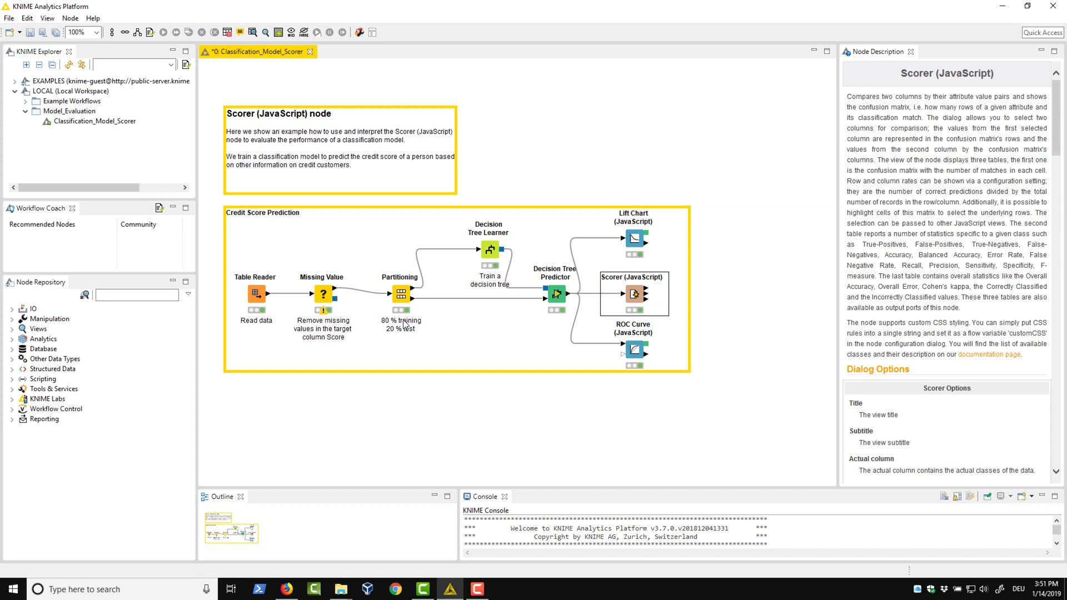
pyautogui.moveTo(466, 241)
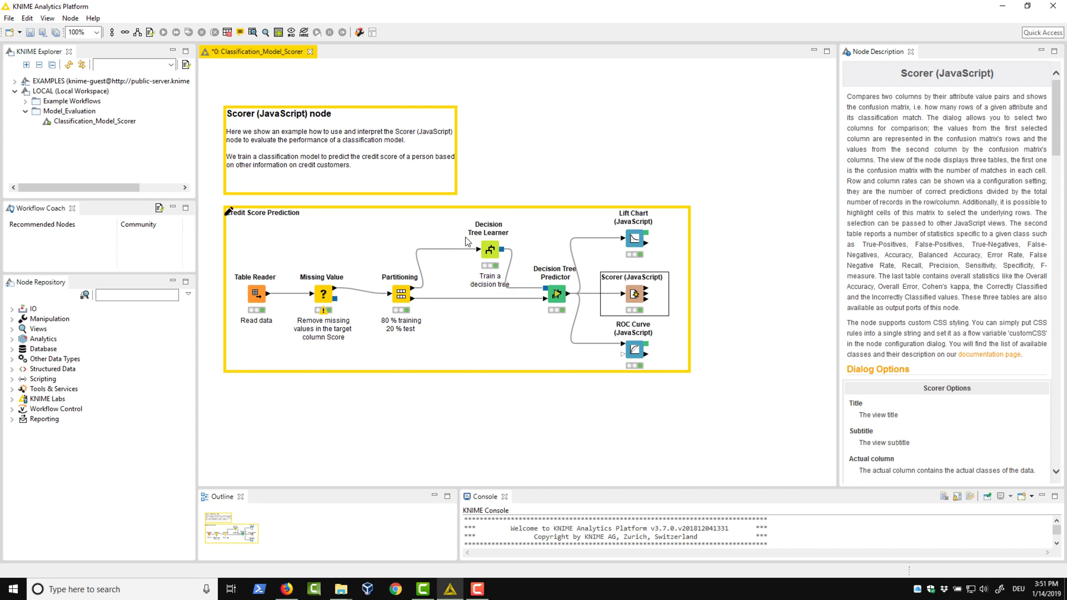
pyautogui.moveTo(471, 256)
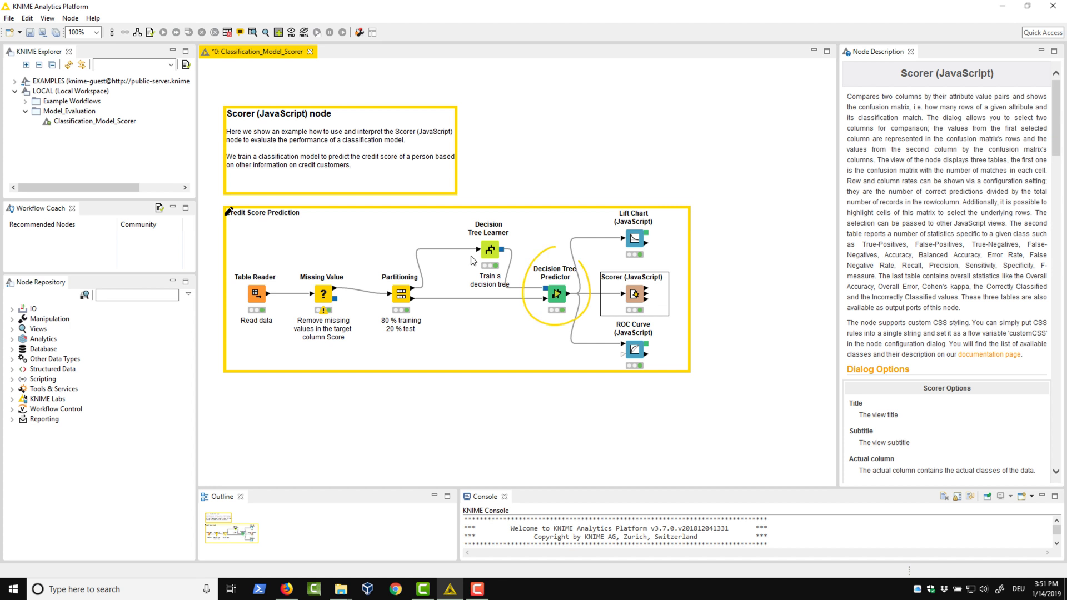
pyautogui.moveTo(584, 262)
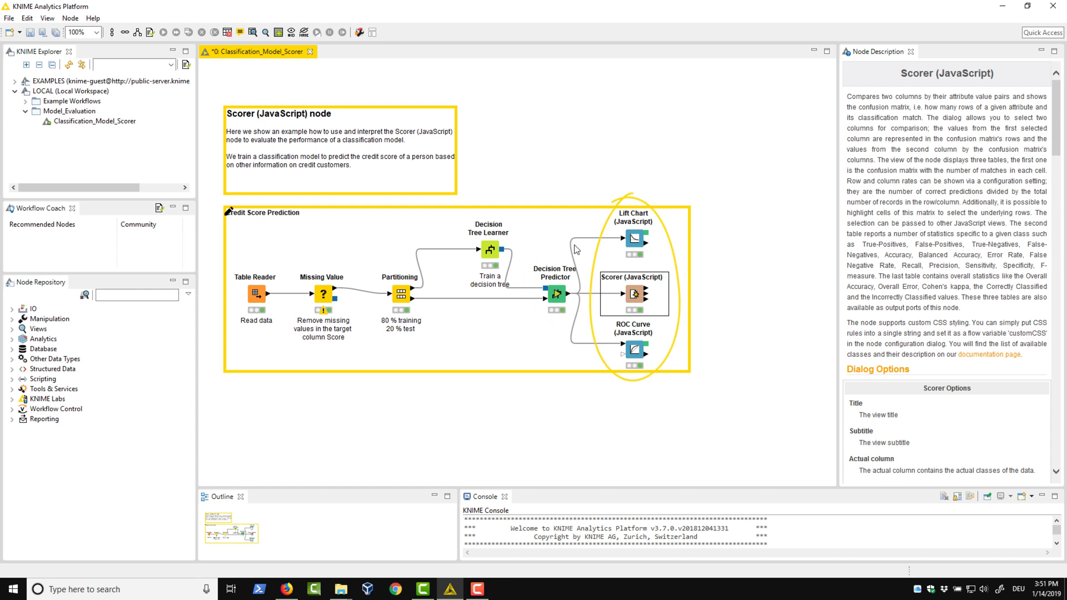
pyautogui.moveTo(648, 194)
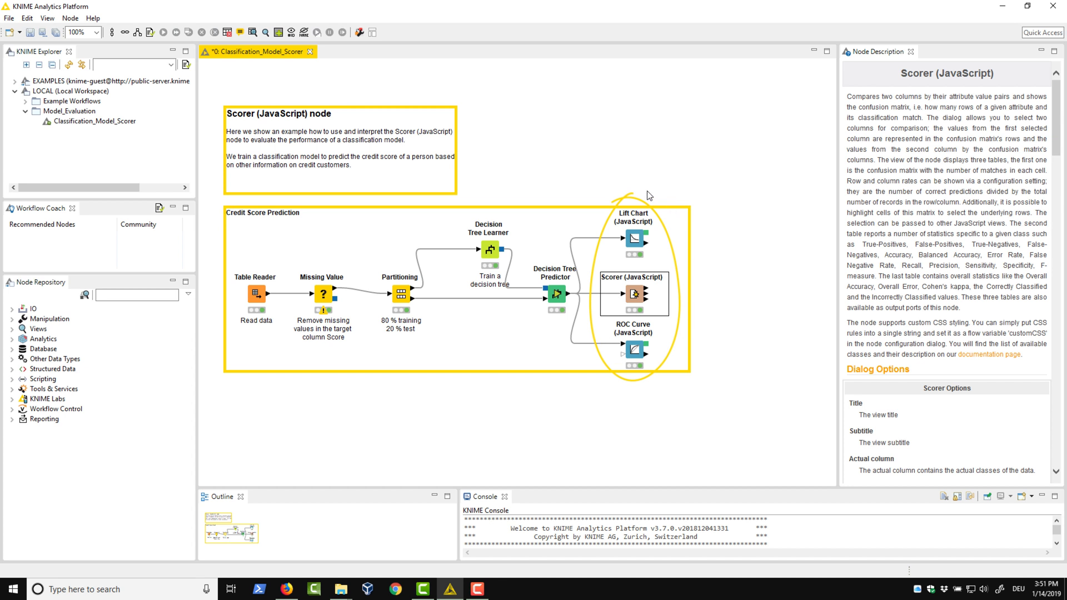
pyautogui.moveTo(600, 264)
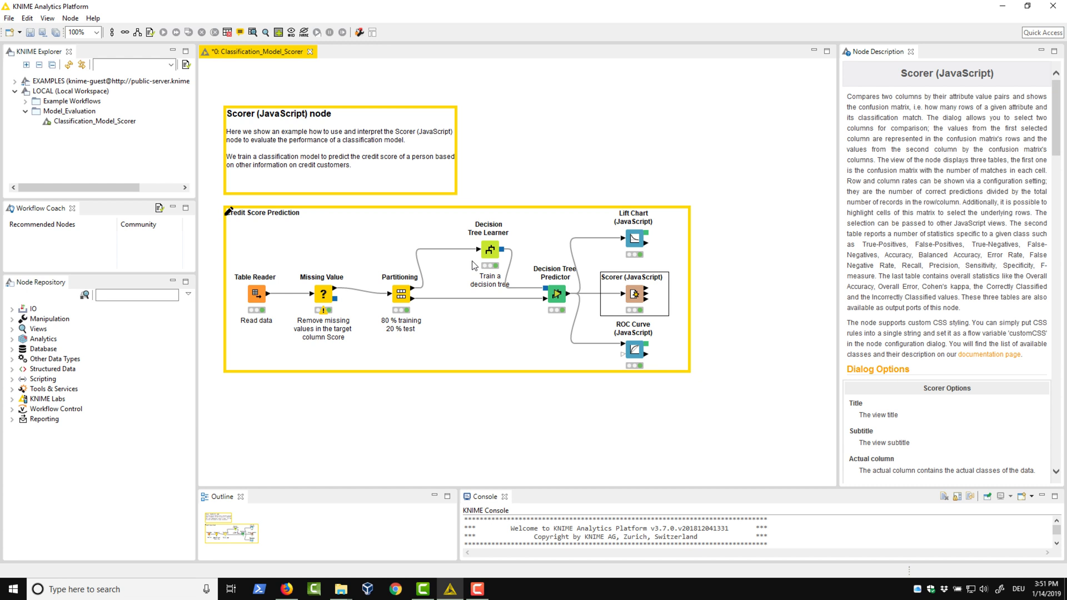
# Inspect the Table Reader node's output data table, then close it.
pyautogui.rightClick(255, 293)
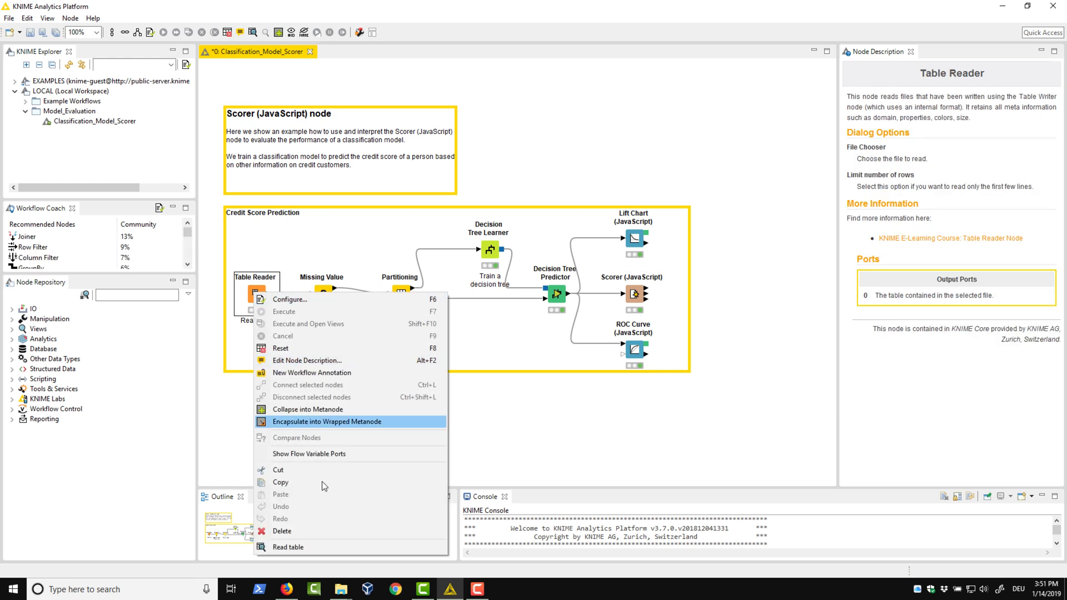
pyautogui.click(288, 547)
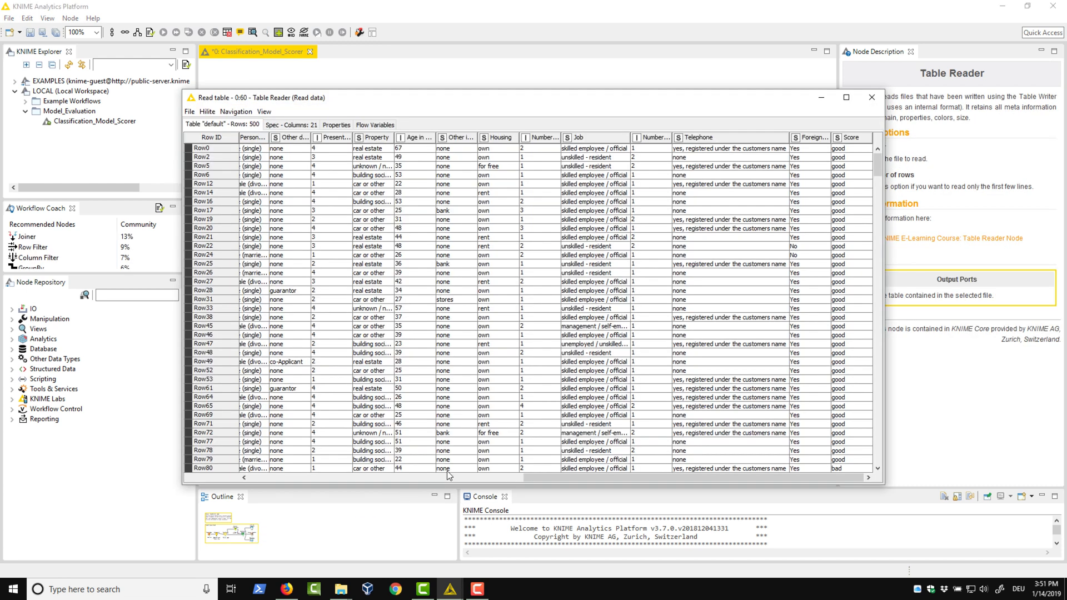
pyautogui.moveTo(522, 456)
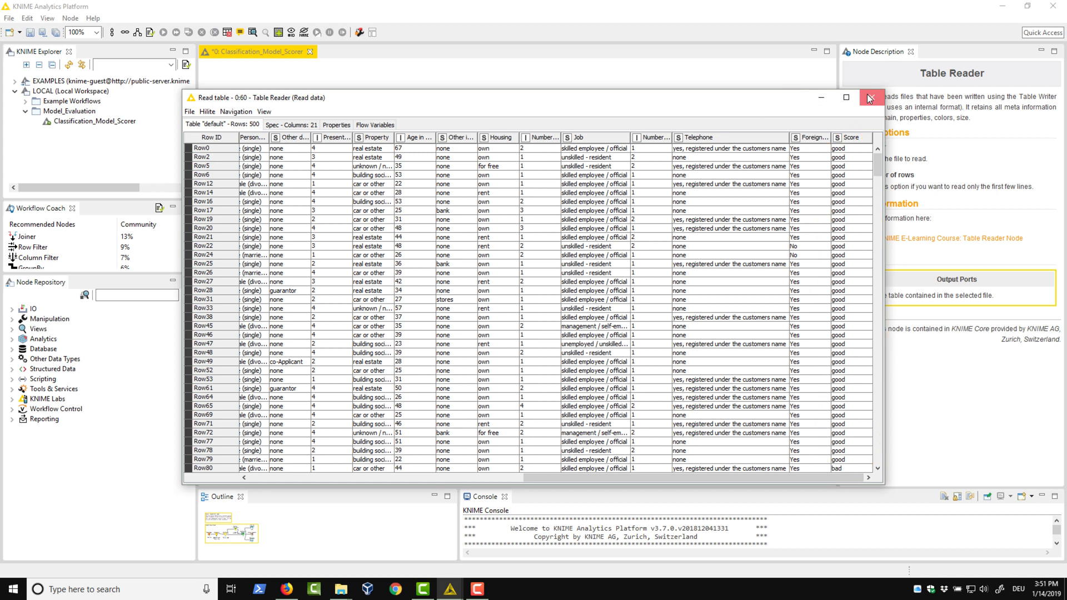
pyautogui.click(869, 97)
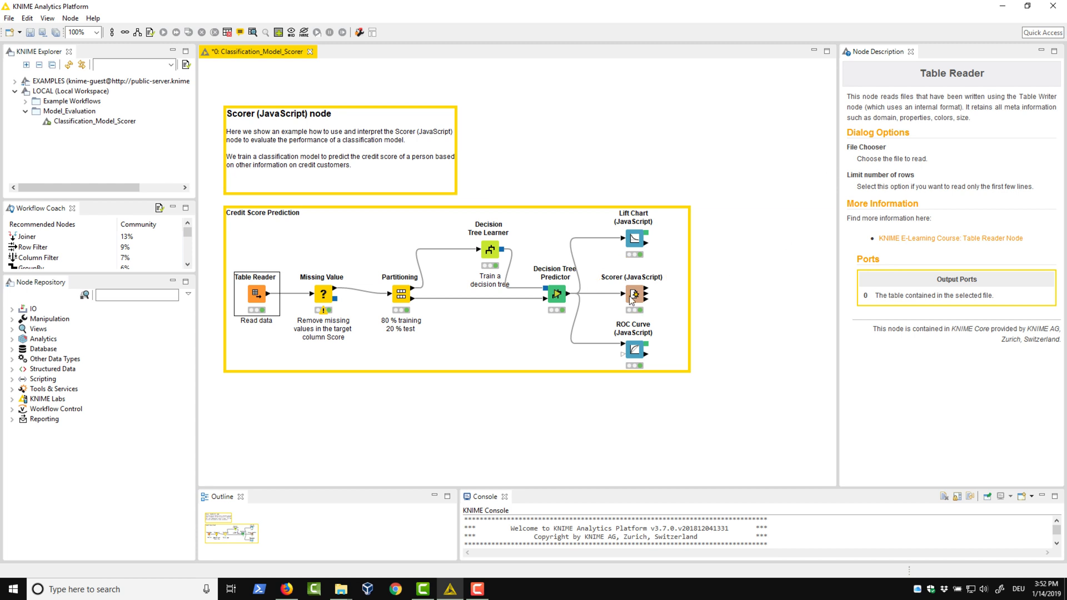
# Open the Scorer's Interactive View: Confusion Matrix, showing 86% accuracy and kappa 0.527.
pyautogui.rightClick(632, 294)
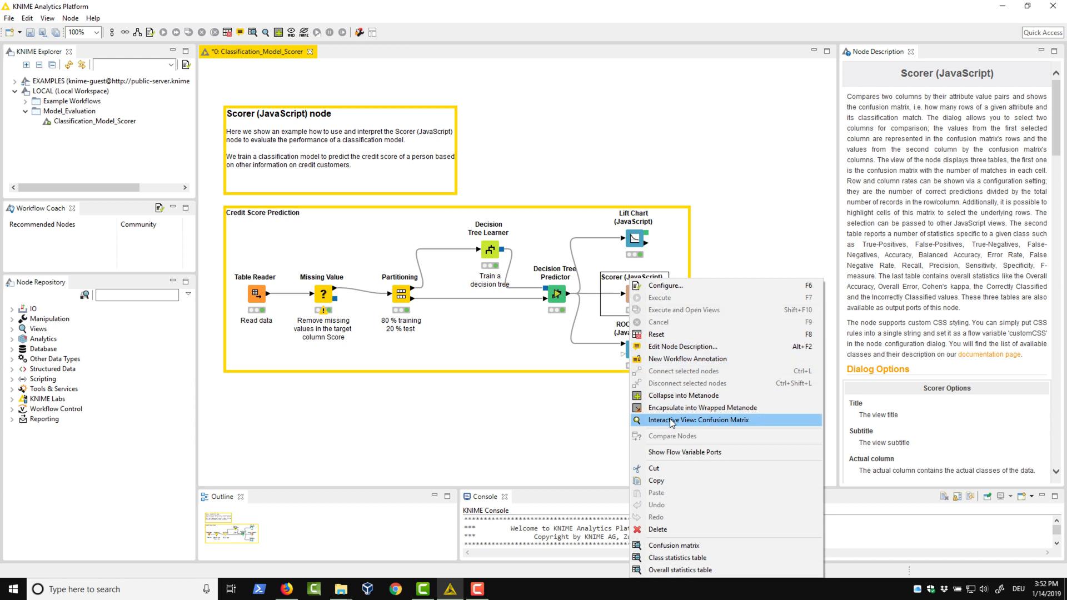
pyautogui.click(697, 420)
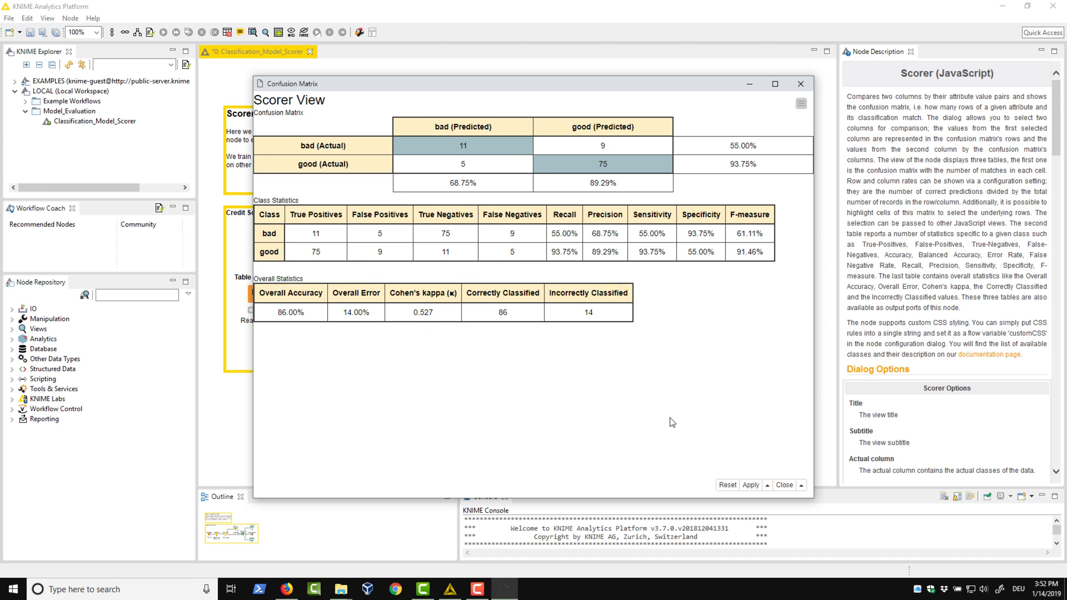
pyautogui.moveTo(621, 161)
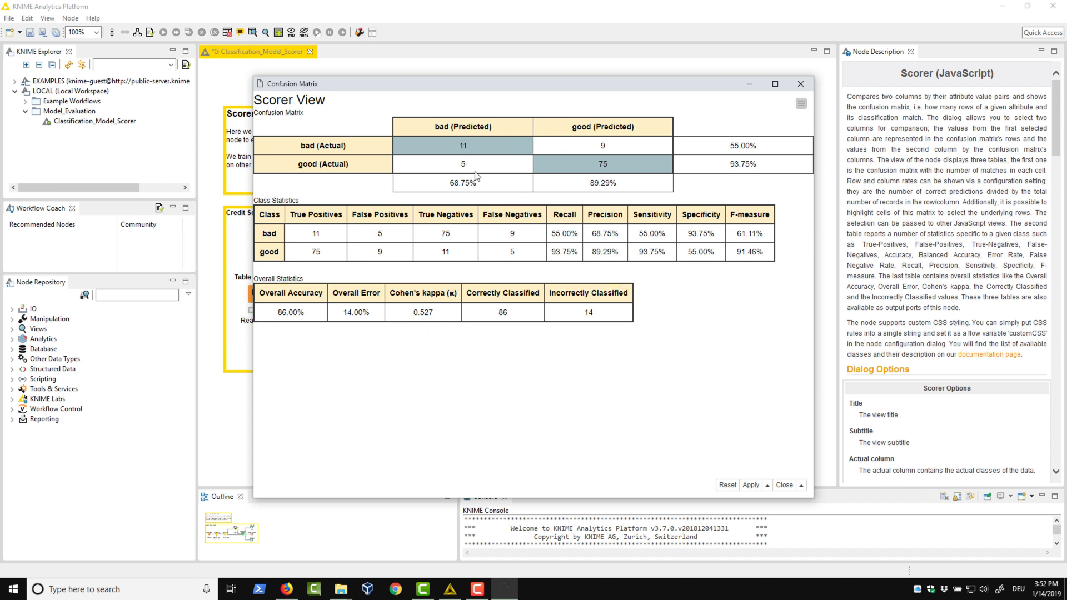
pyautogui.moveTo(538, 174)
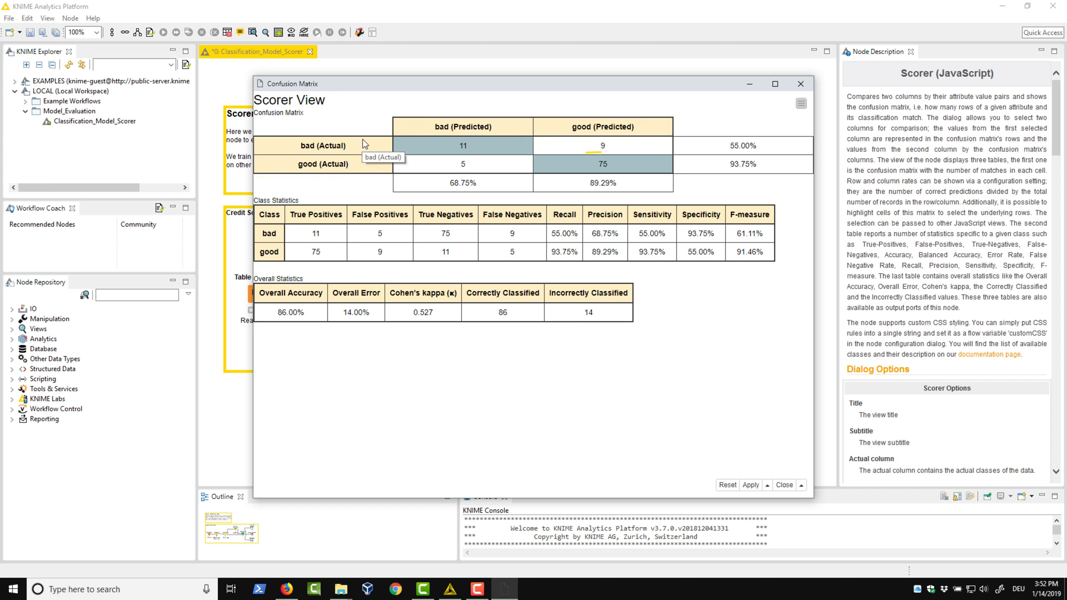
pyautogui.click(464, 146)
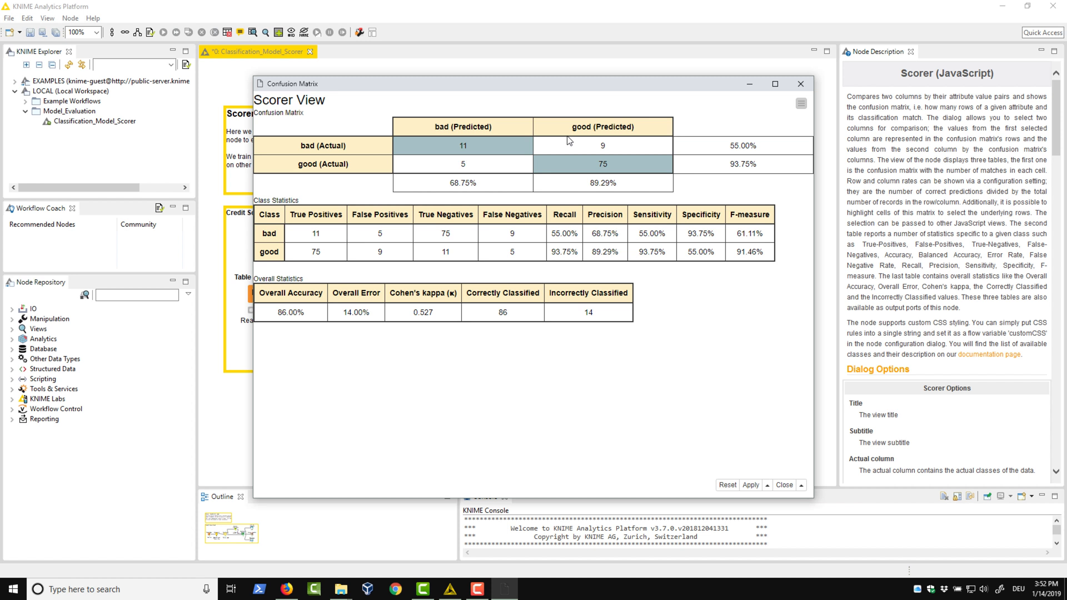
pyautogui.moveTo(539, 202)
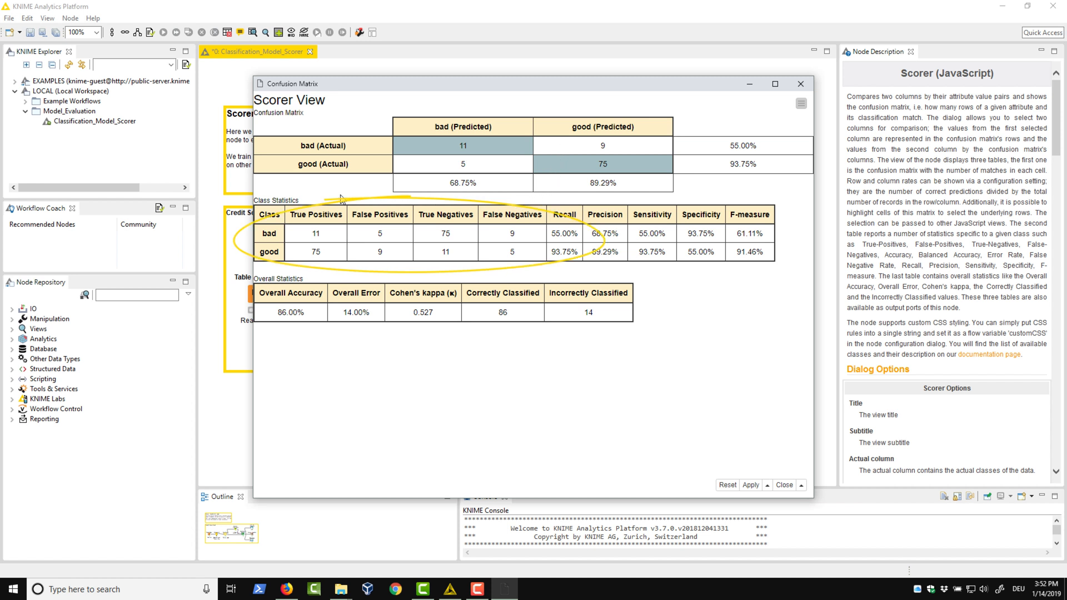
pyautogui.moveTo(534, 249)
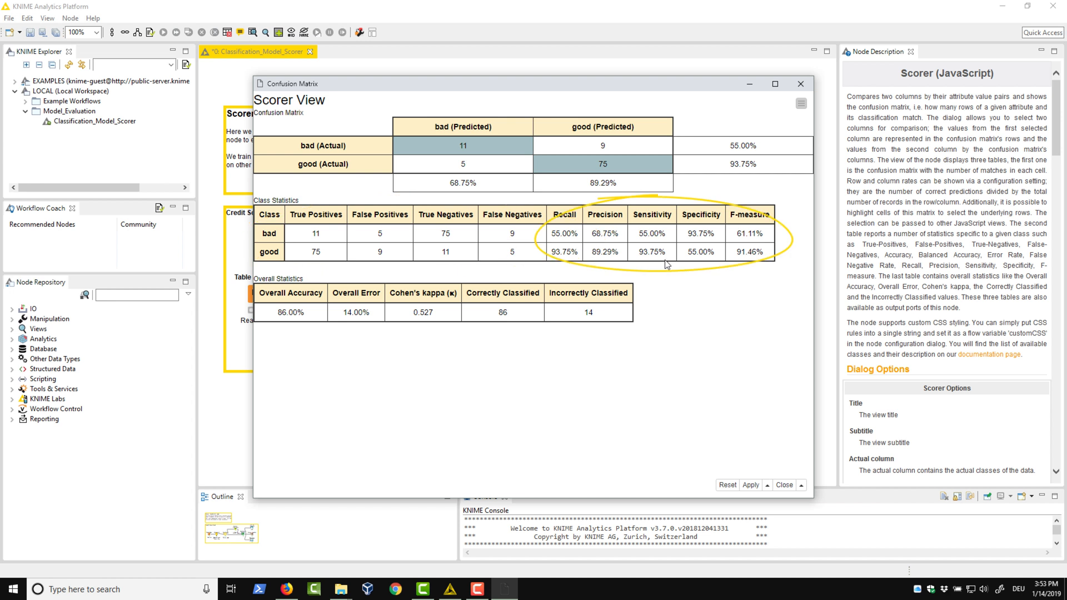
pyautogui.moveTo(612, 204)
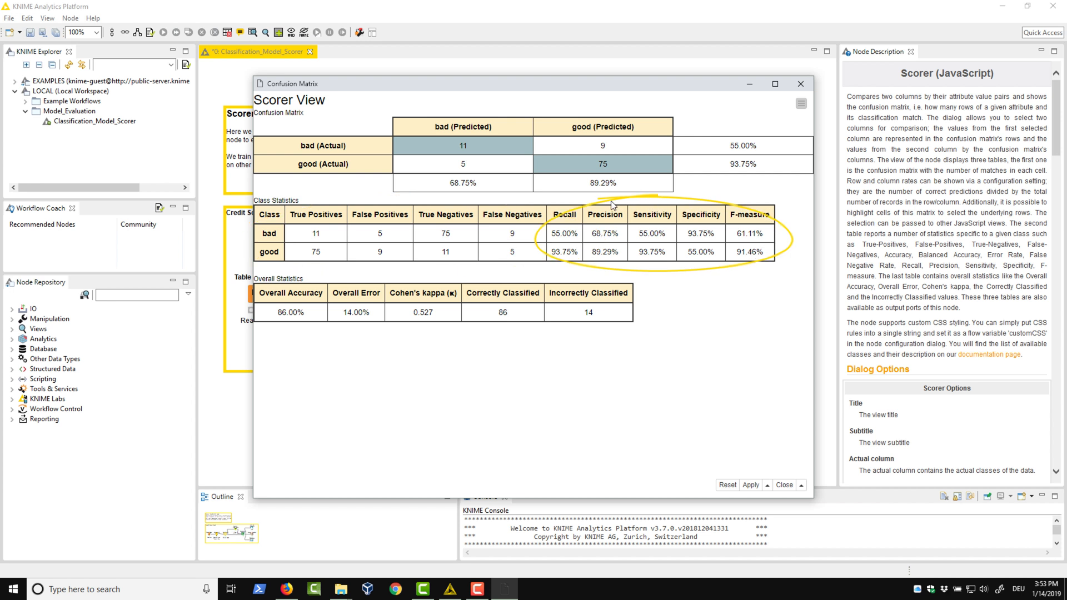
pyautogui.moveTo(548, 242)
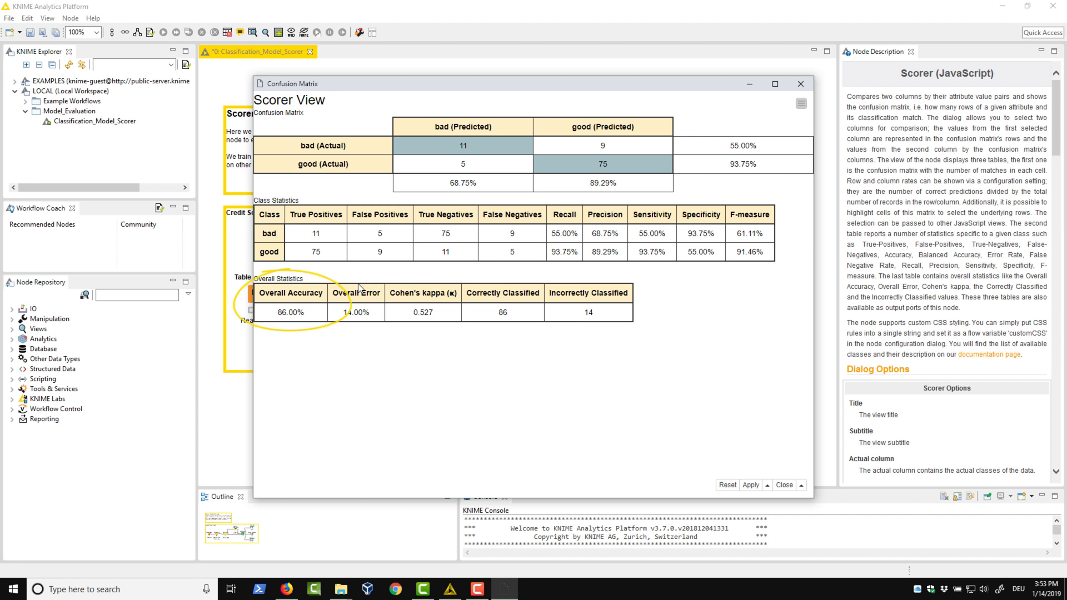
pyautogui.moveTo(328, 306)
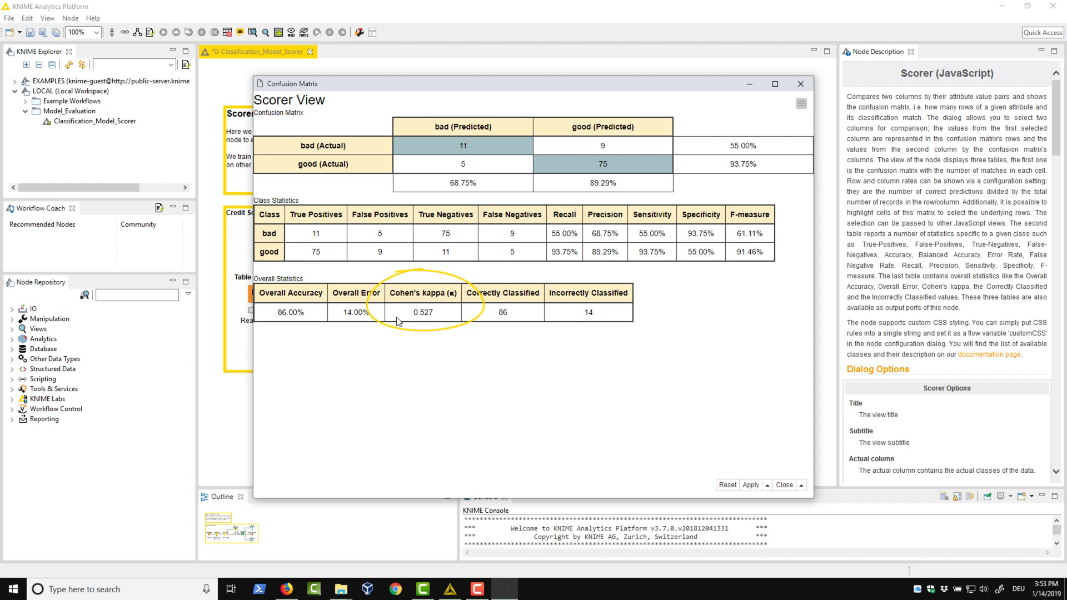
pyautogui.moveTo(427, 284)
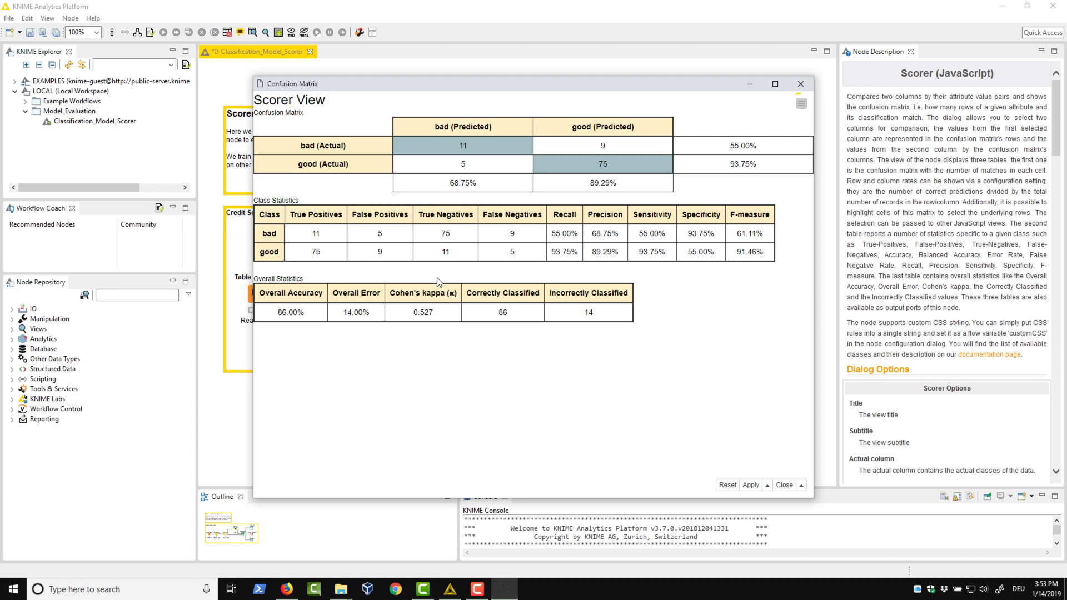
# Uncheck 'Display class statistics' in the view menu, then close the Confusion Matrix window.
pyautogui.click(800, 103)
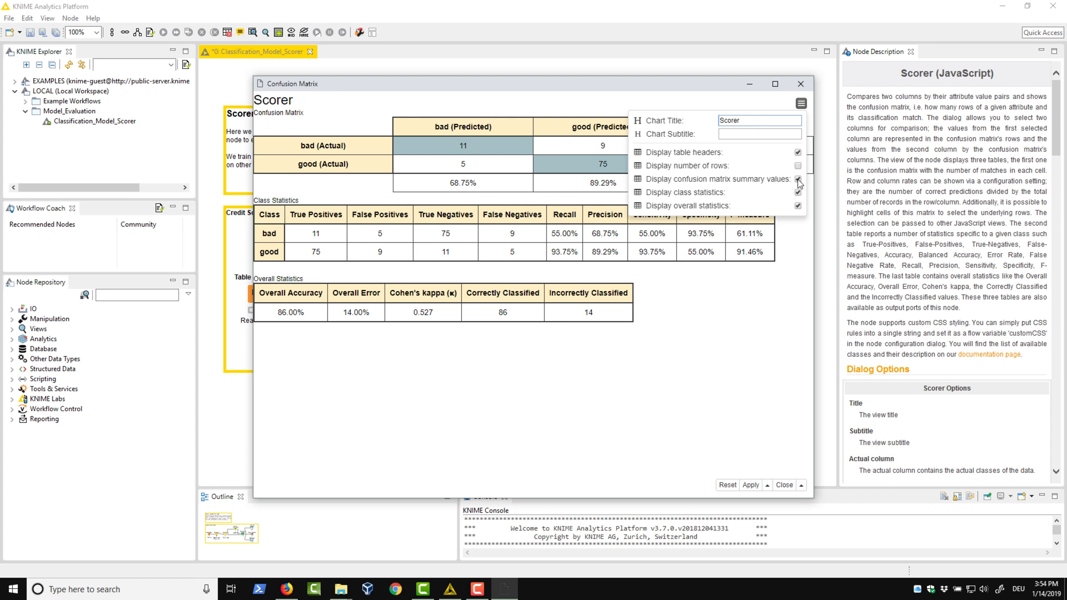
pyautogui.click(797, 193)
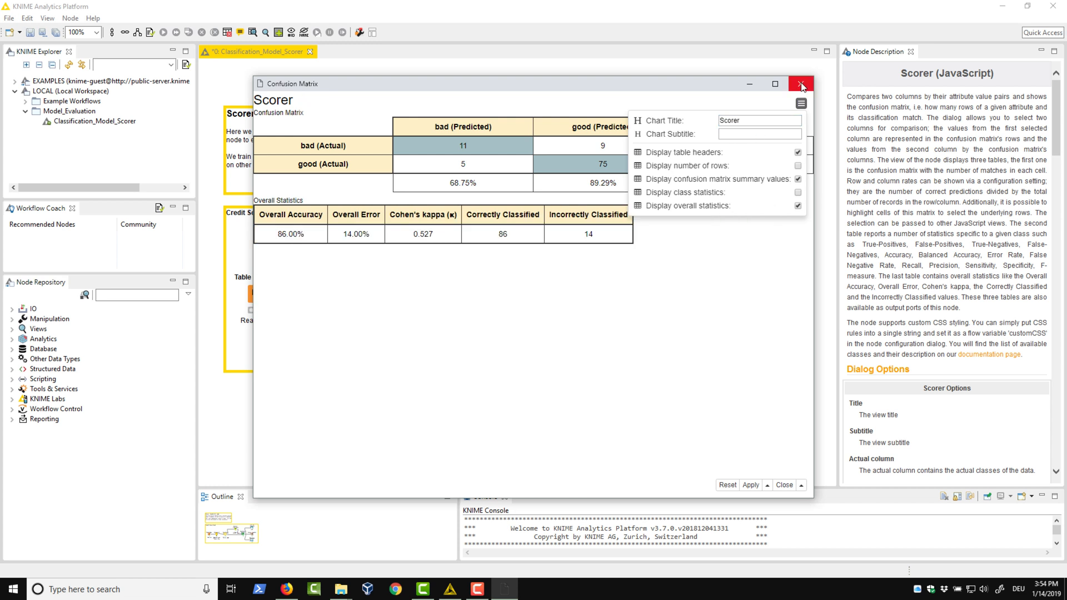
pyautogui.click(801, 84)
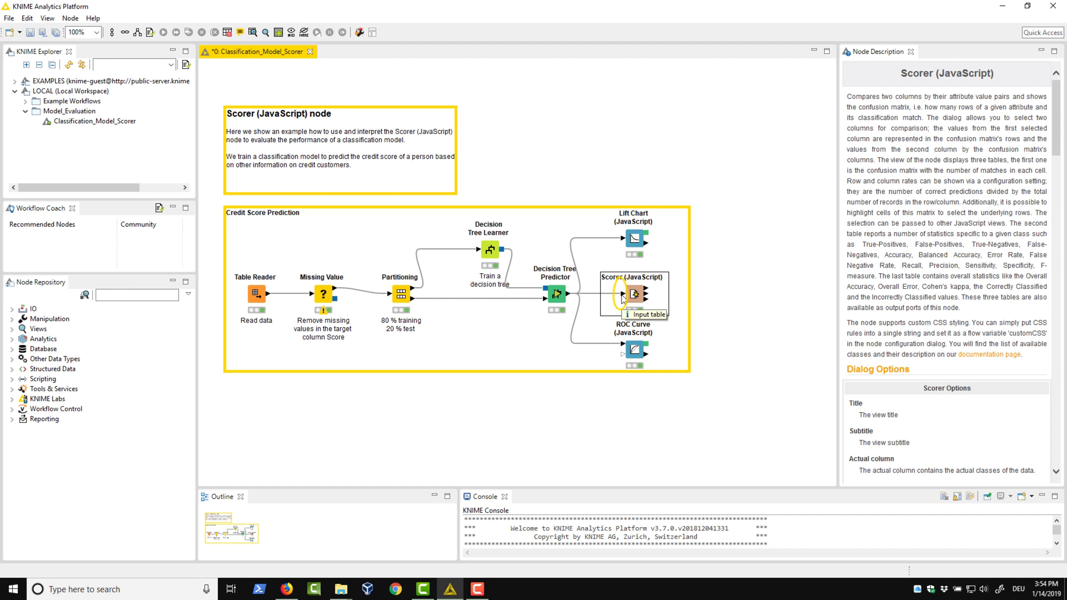
pyautogui.moveTo(648, 294)
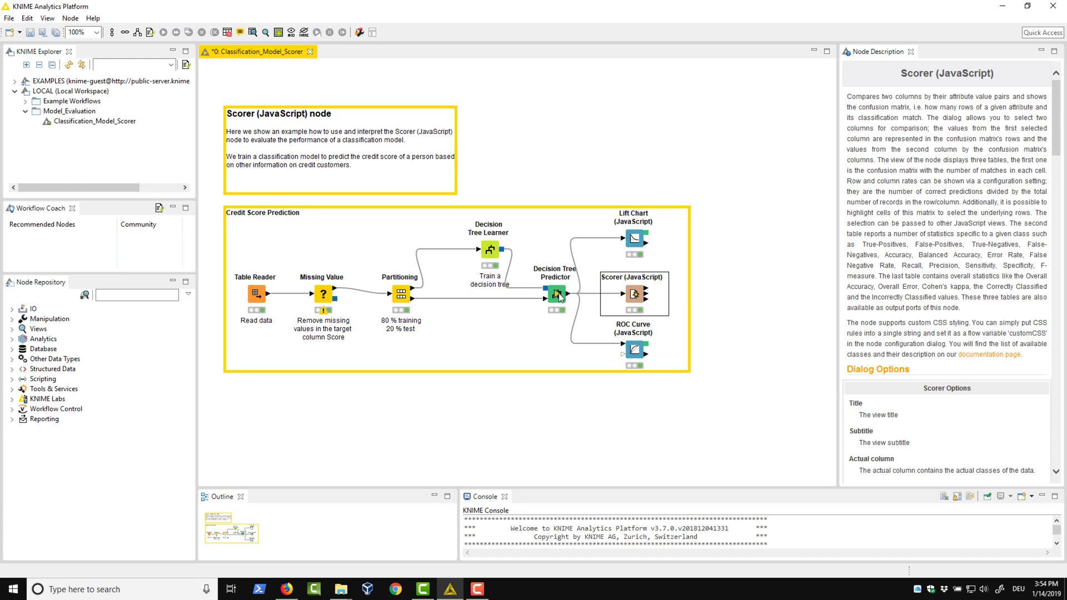
pyautogui.doubleClick(551, 294)
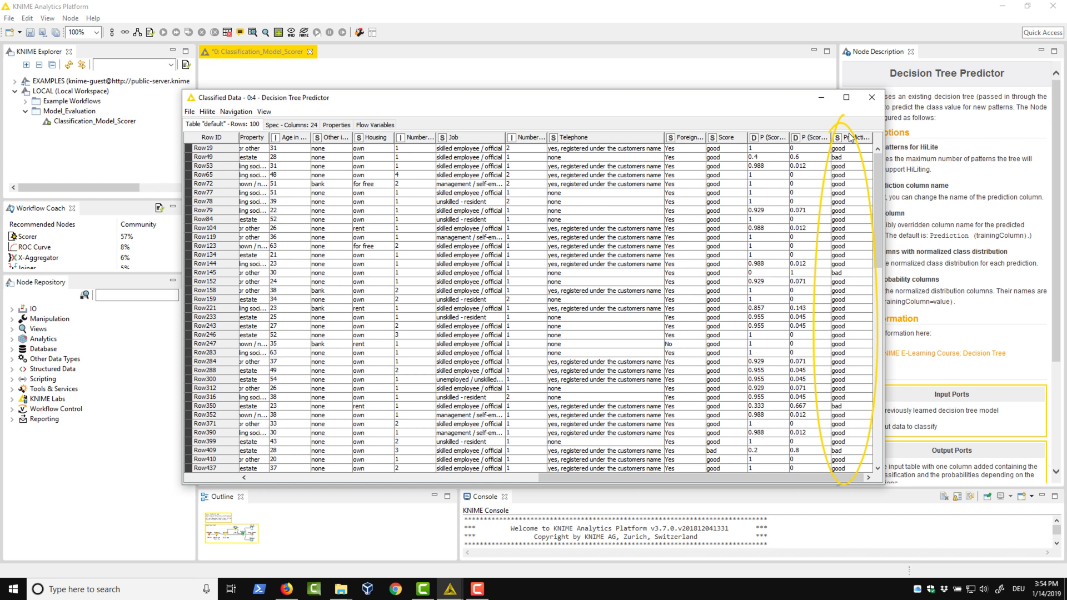
pyautogui.click(871, 98)
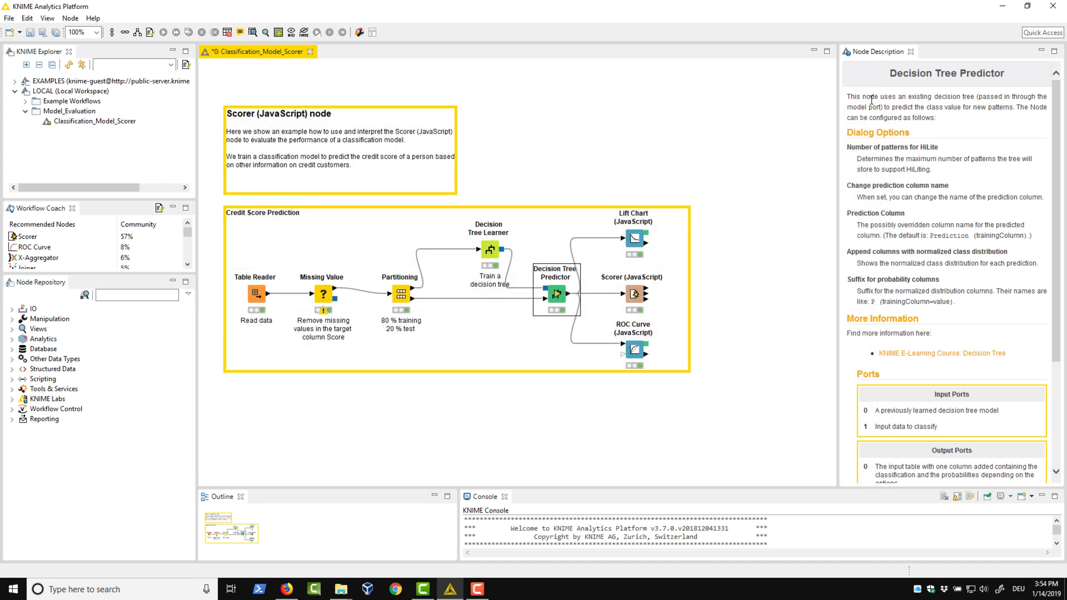
pyautogui.moveTo(635, 293)
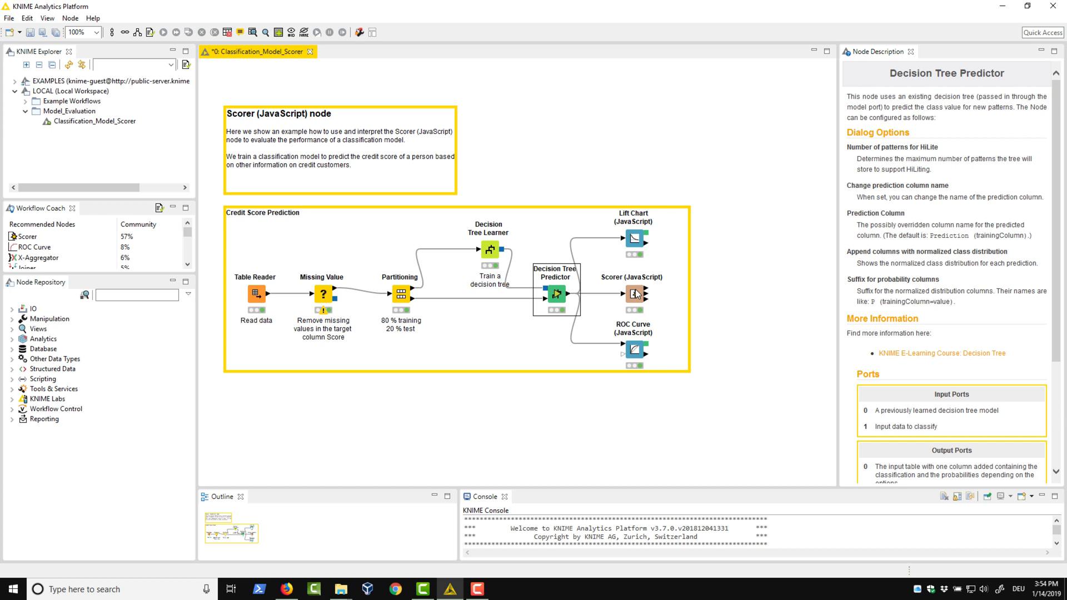
# Open the Scorer (JavaScript) configuration dialog, with Score actual and Prediction (Score) predicted.
pyautogui.rightClick(632, 293)
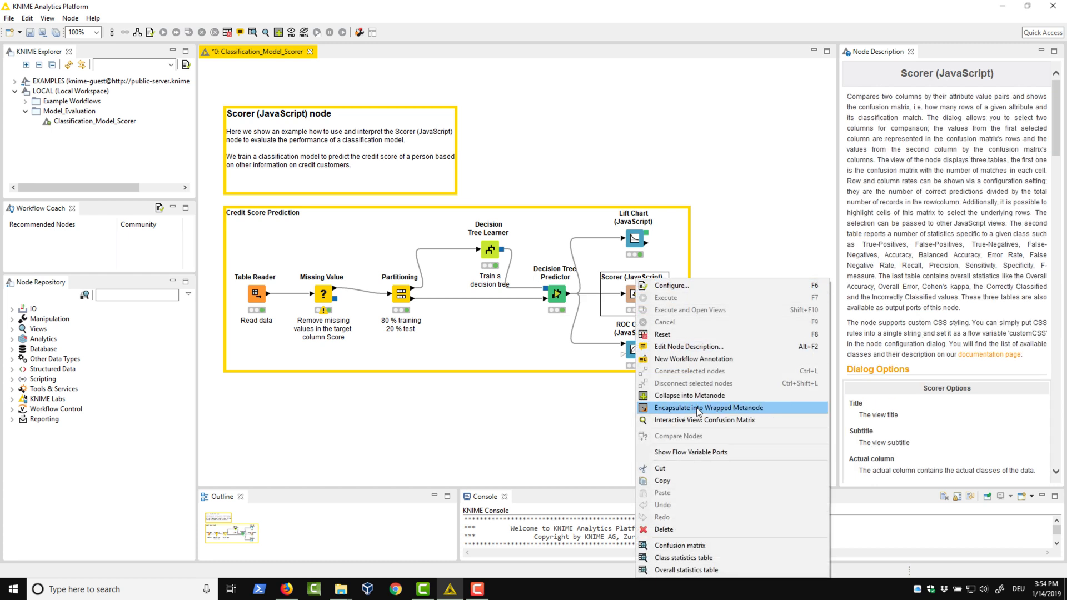
pyautogui.moveTo(681, 545)
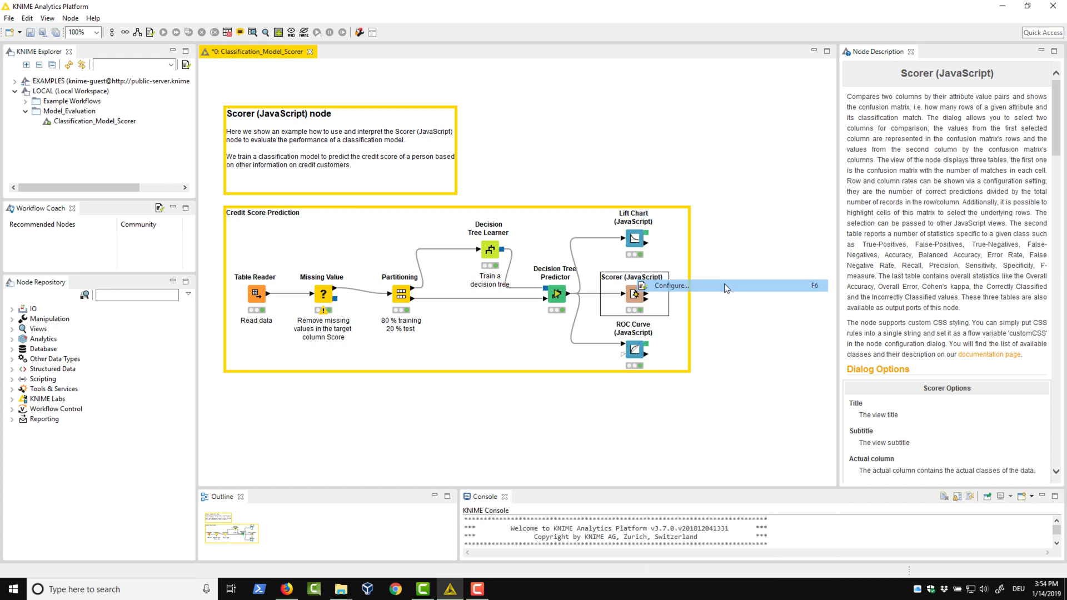
pyautogui.click(672, 285)
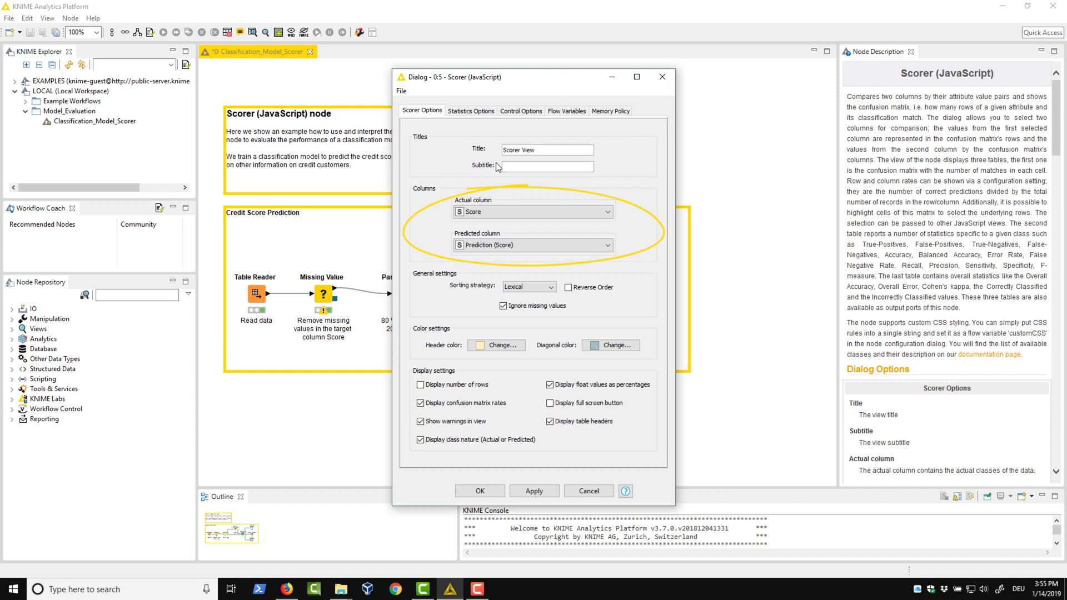
pyautogui.moveTo(499, 207)
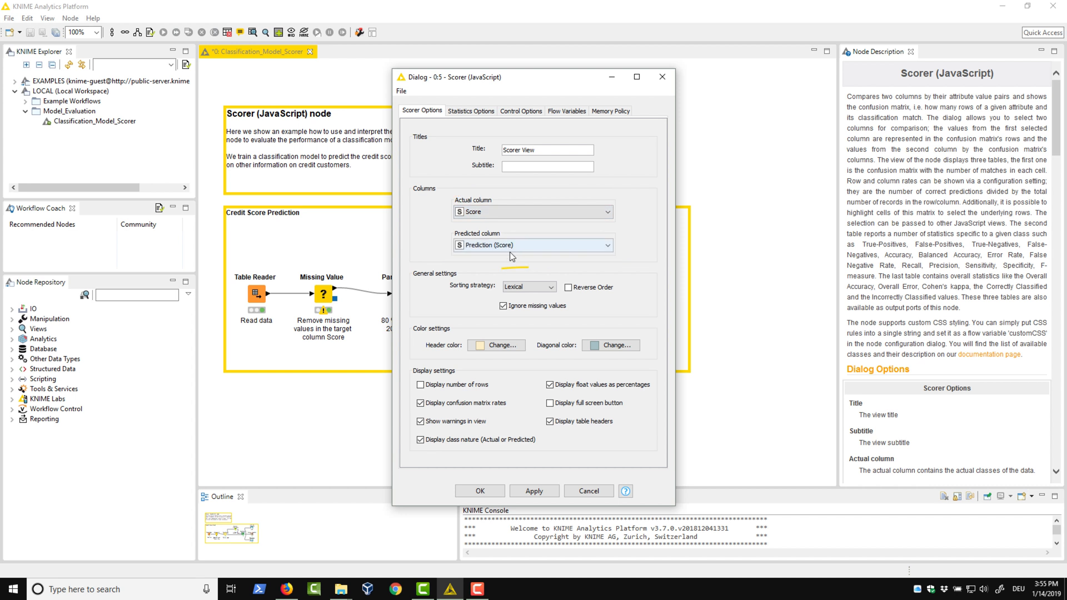
# Keep Lexical sorting, enable 'Display number of rows', and view the Statistics Options.
pyautogui.click(551, 287)
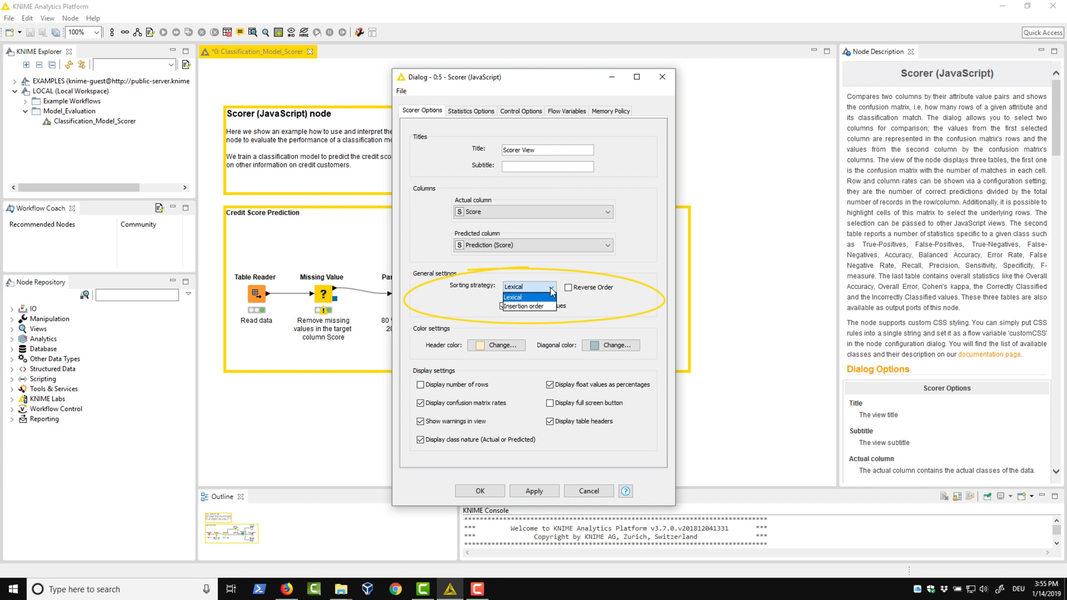
pyautogui.click(523, 287)
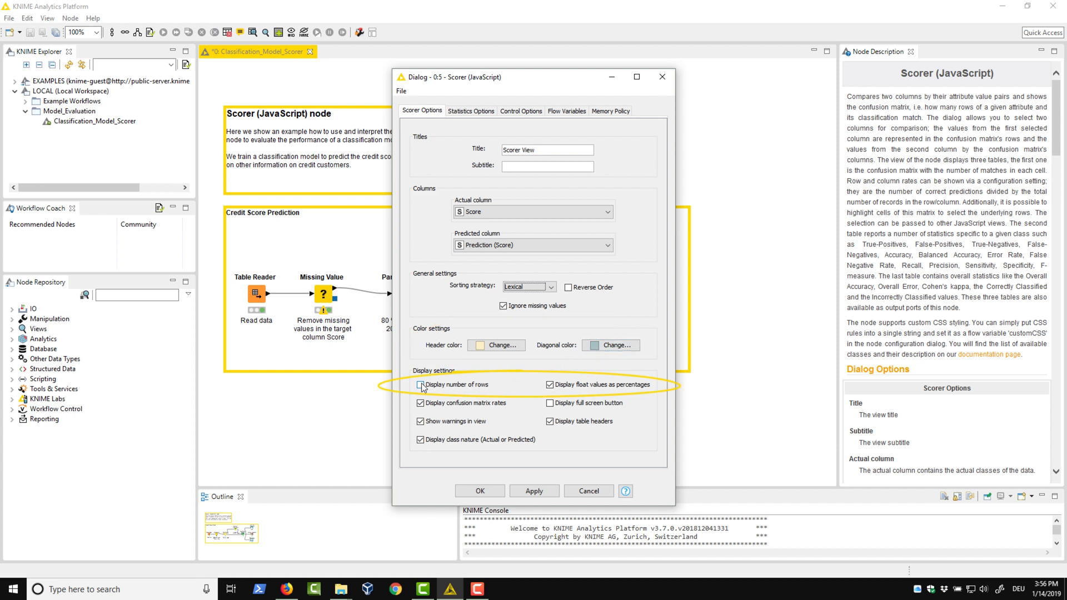
pyautogui.click(420, 384)
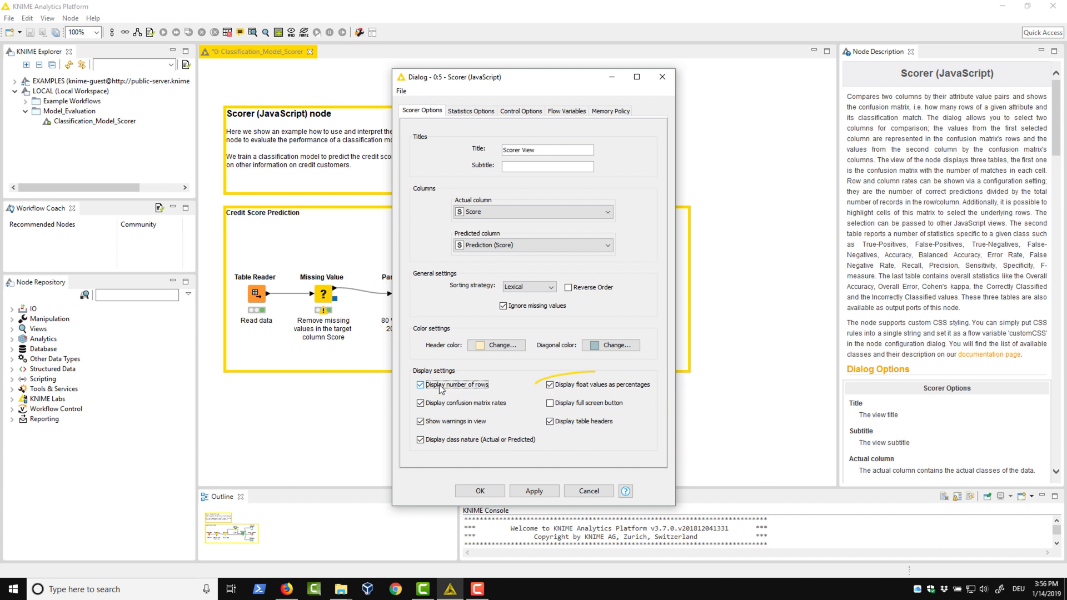
pyautogui.click(549, 385)
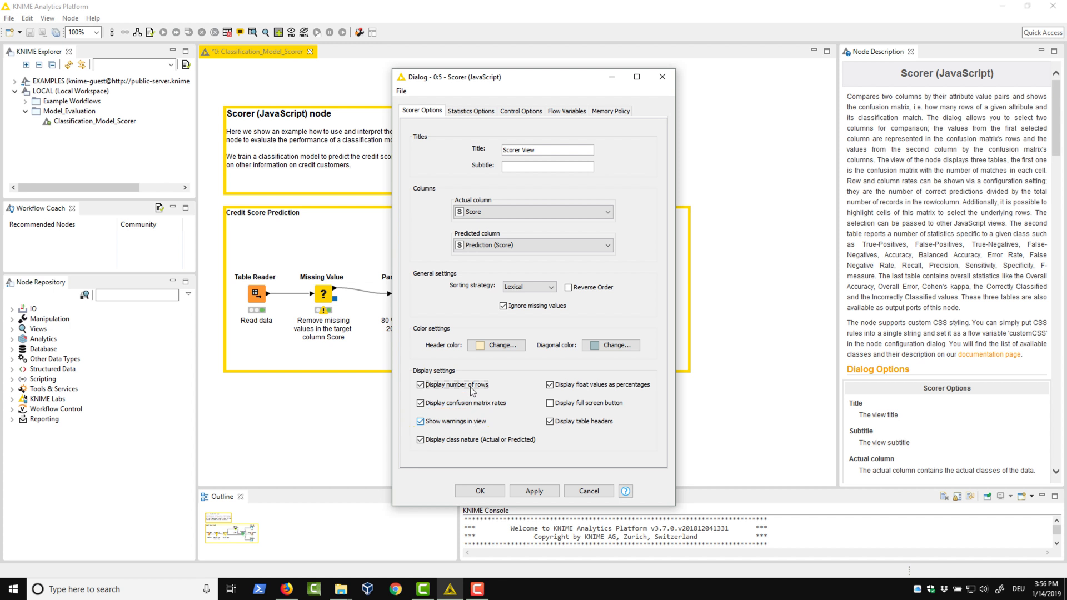
pyautogui.click(471, 111)
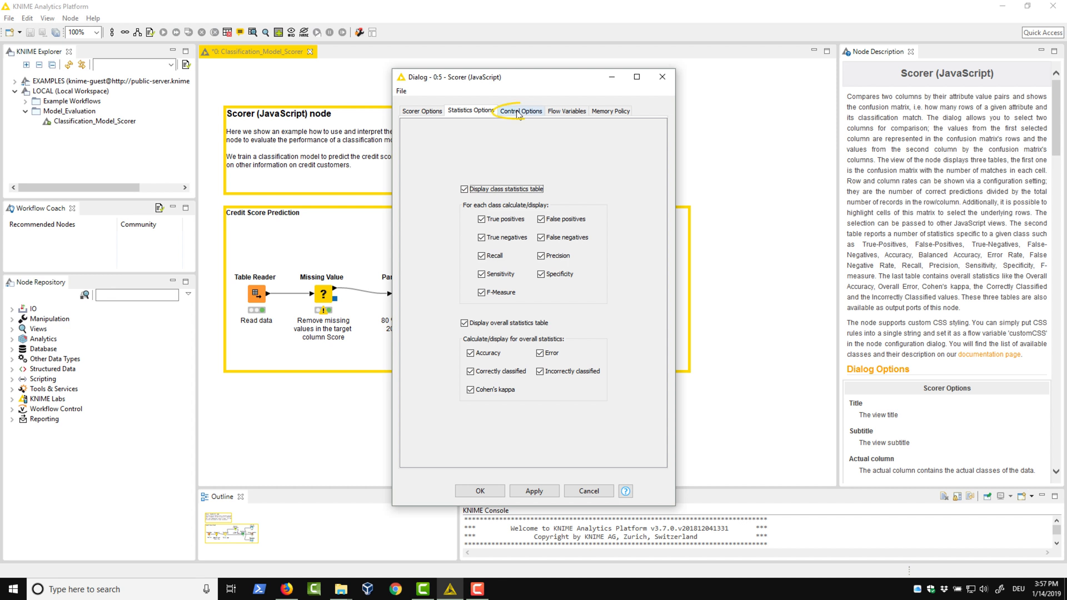
# Review the Control Options toggles and confirm the Scorer settings with OK.
pyautogui.click(522, 110)
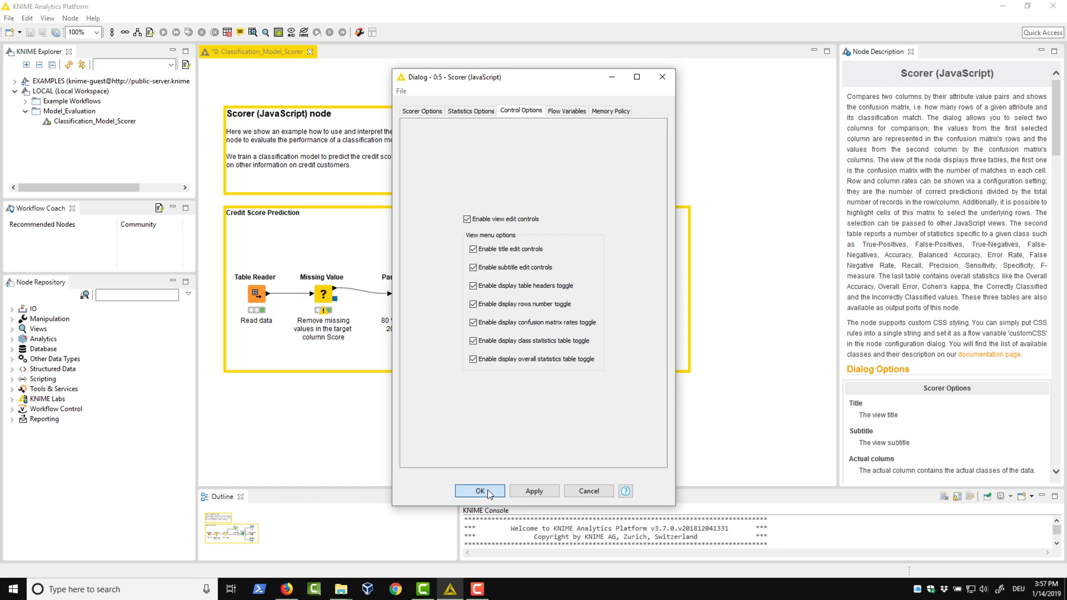
pyautogui.click(480, 490)
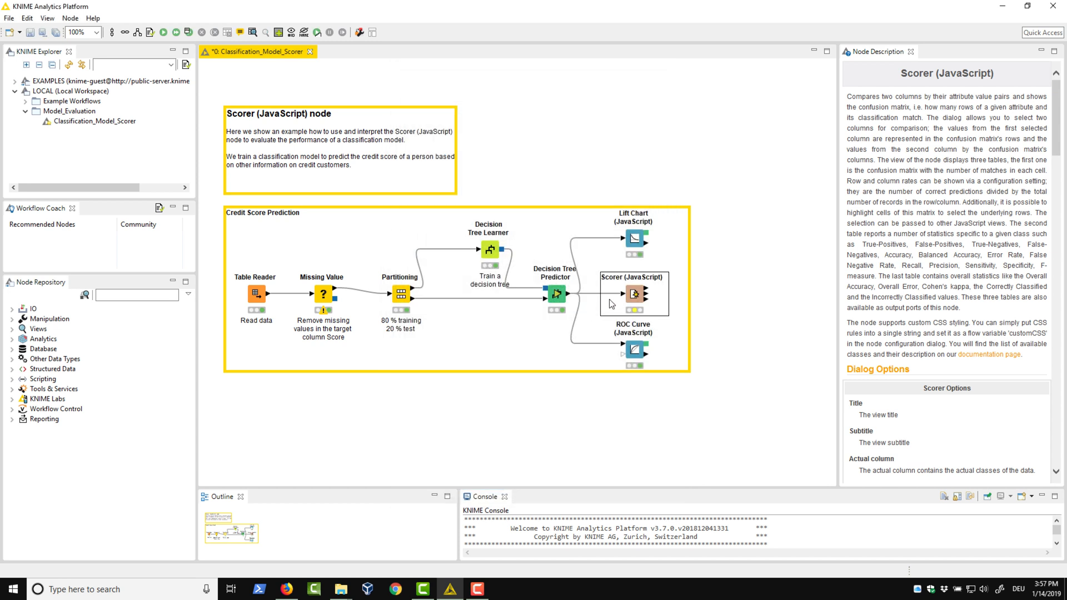
# Execute the Scorer and open its view showing 100 rows and 86% accuracy, then close it.
pyautogui.rightClick(633, 294)
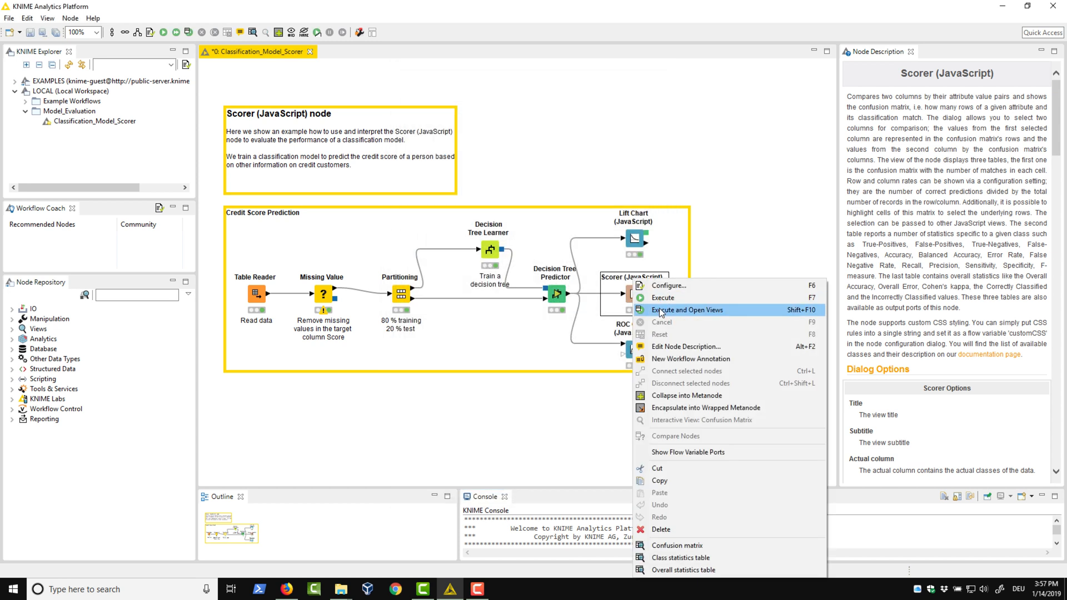
pyautogui.click(687, 310)
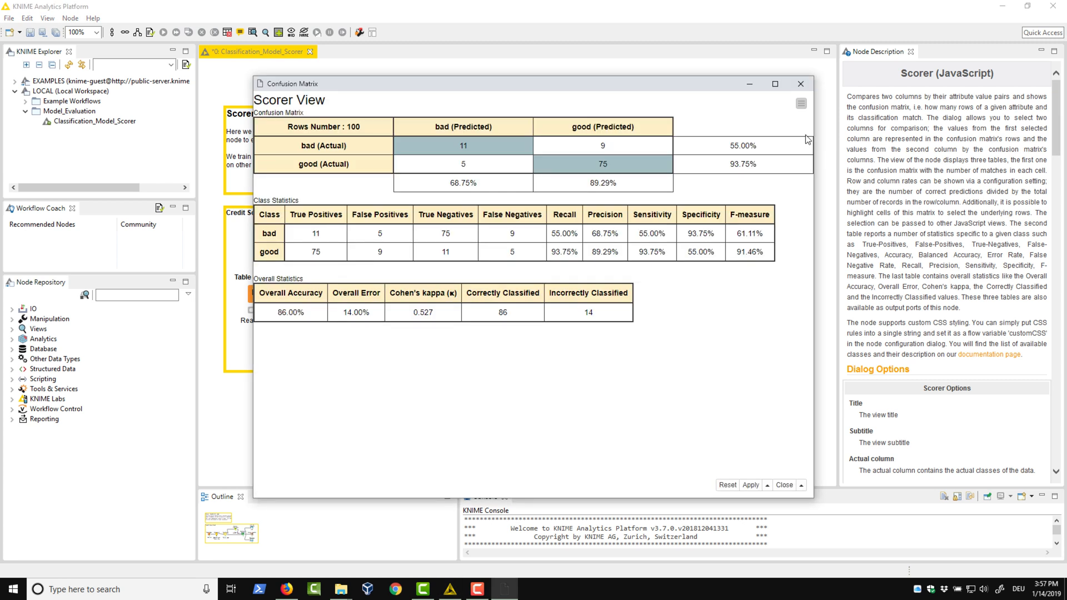
pyautogui.click(800, 84)
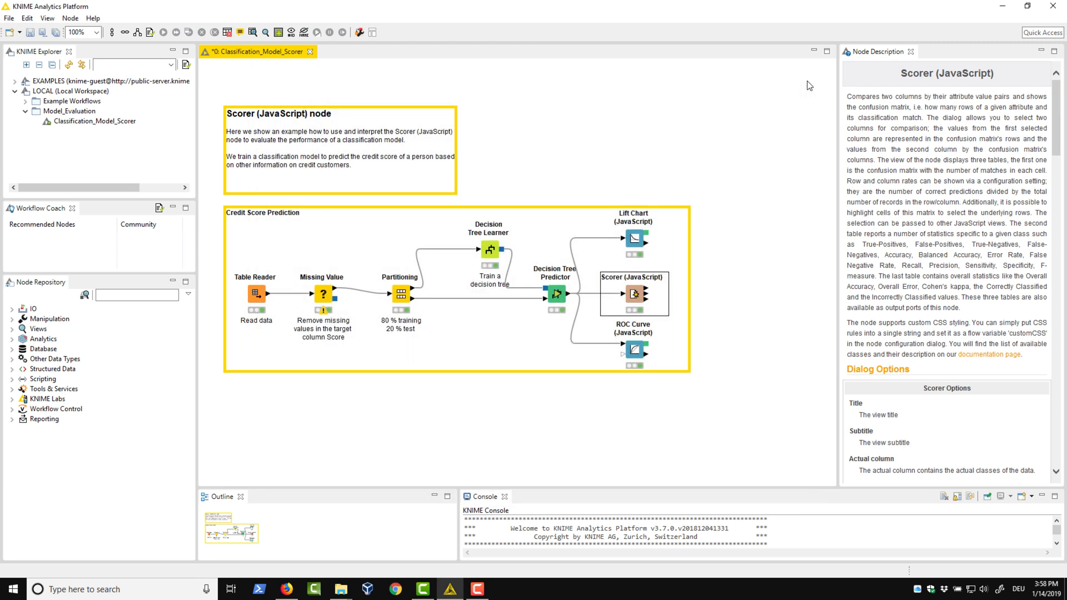